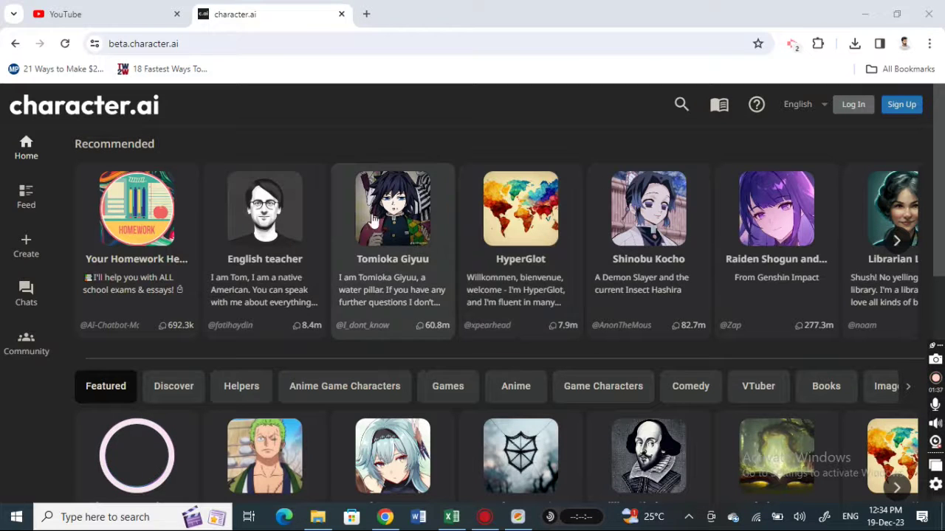
mouse_move(419, 257)
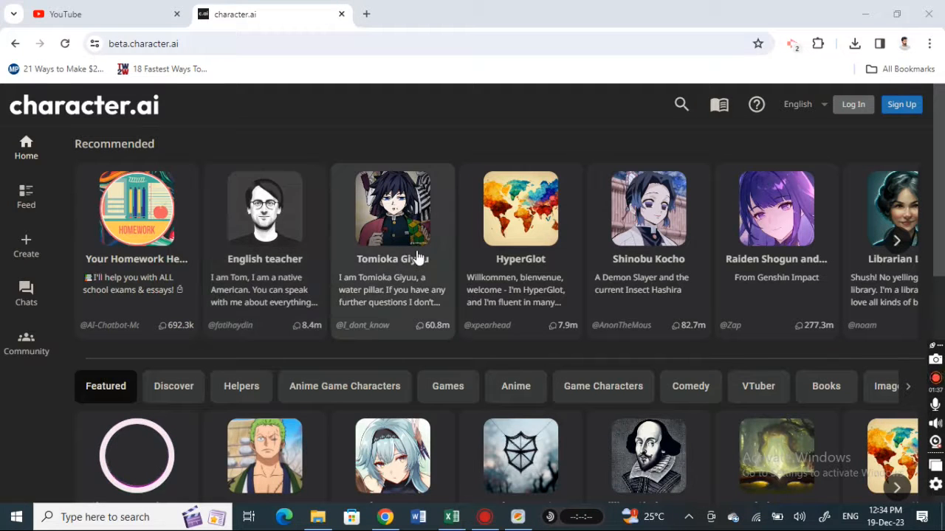
mouse_move(49, 113)
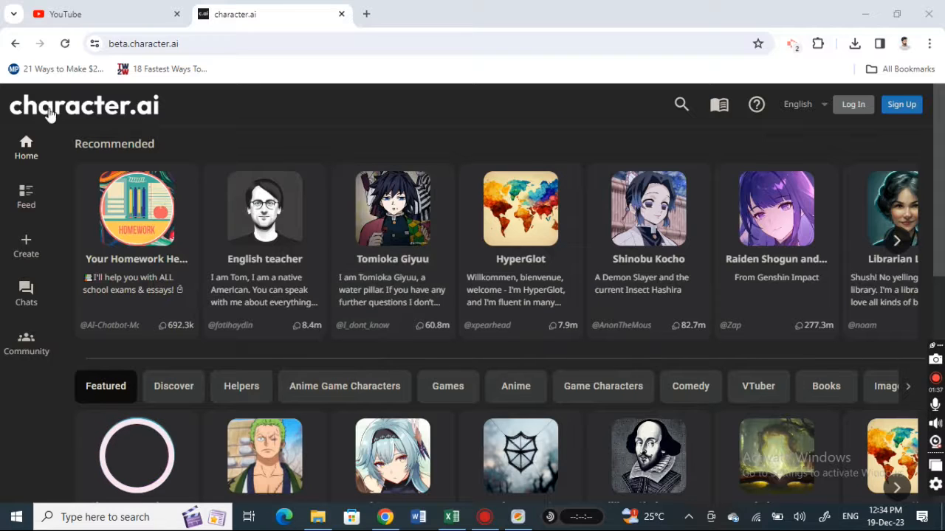
mouse_move(414, 351)
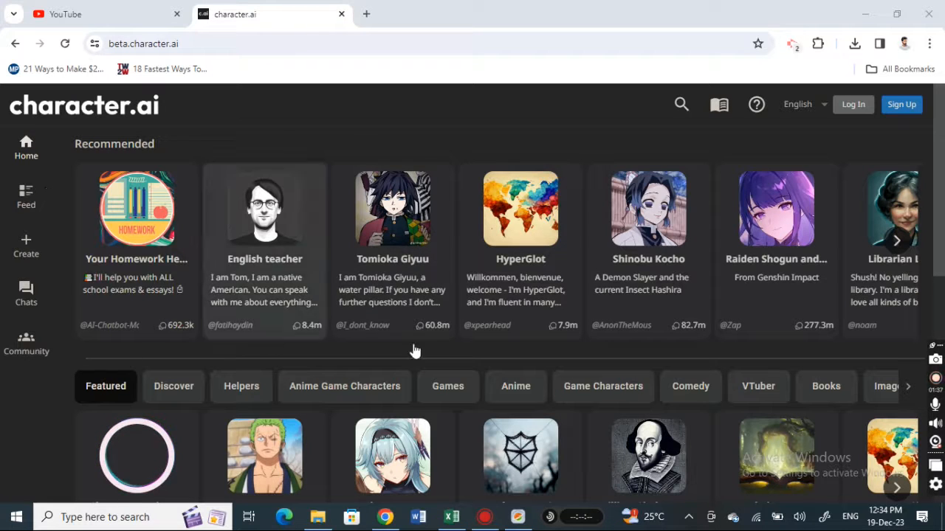
mouse_move(664, 341)
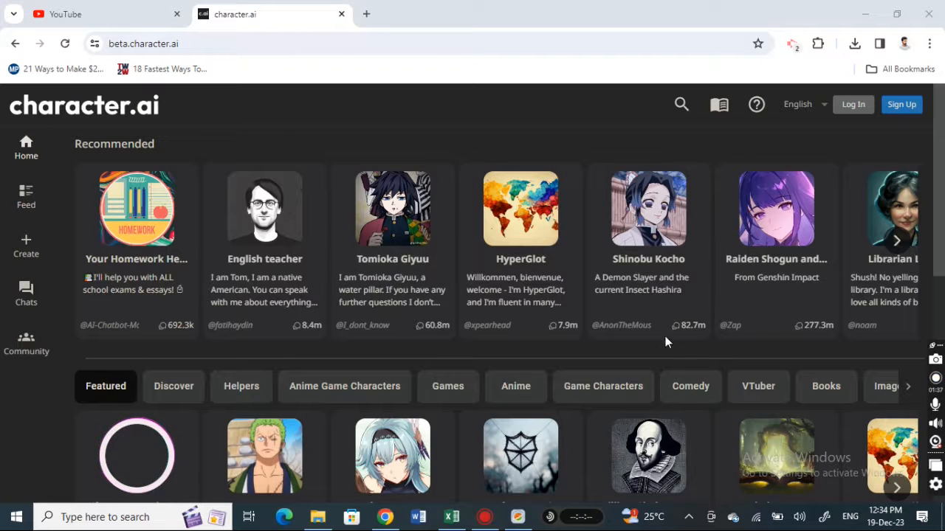
mouse_move(786, 286)
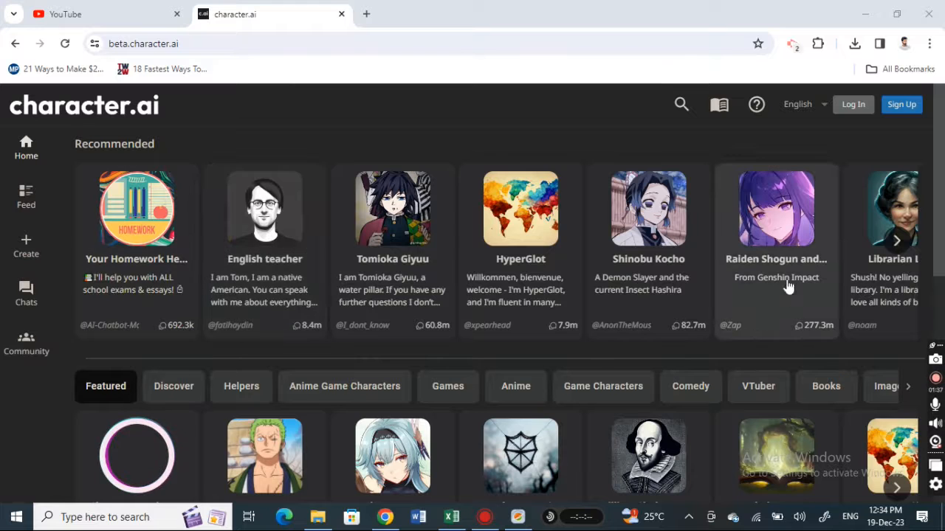
mouse_move(627, 262)
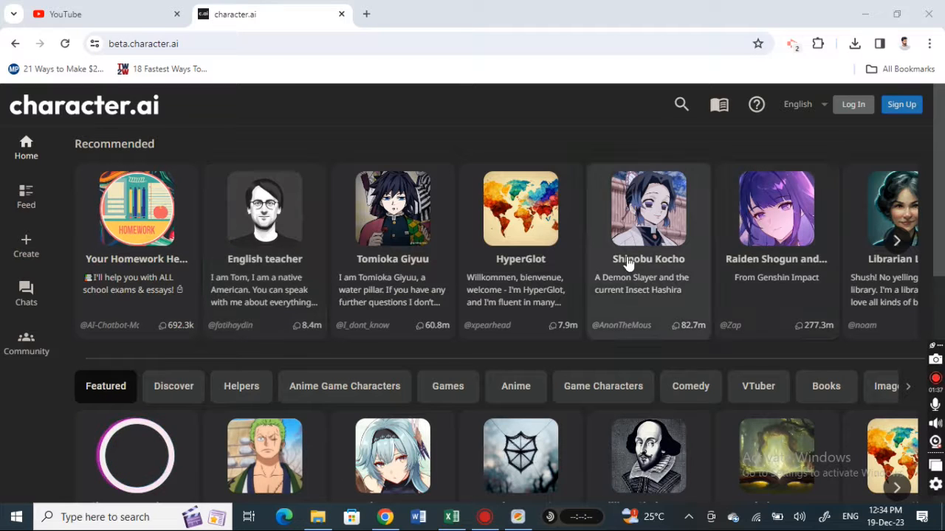
mouse_move(342, 141)
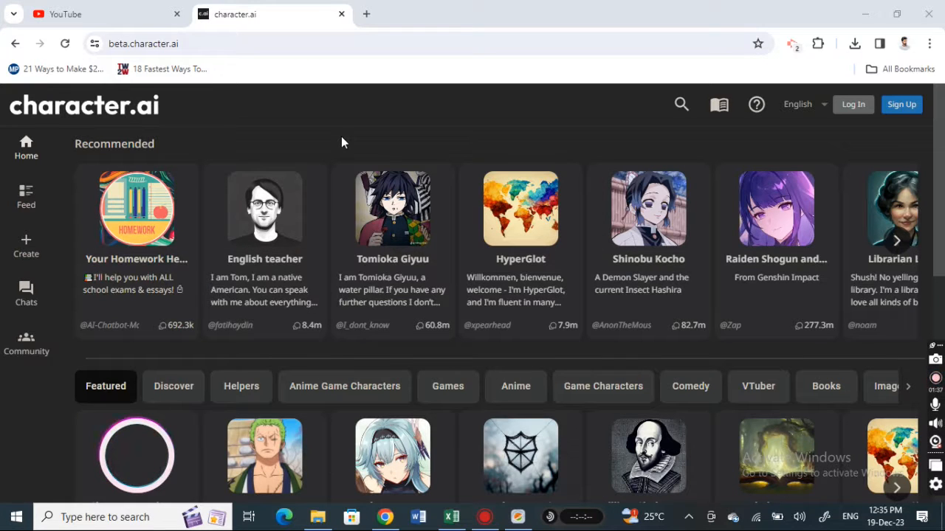
mouse_move(521, 310)
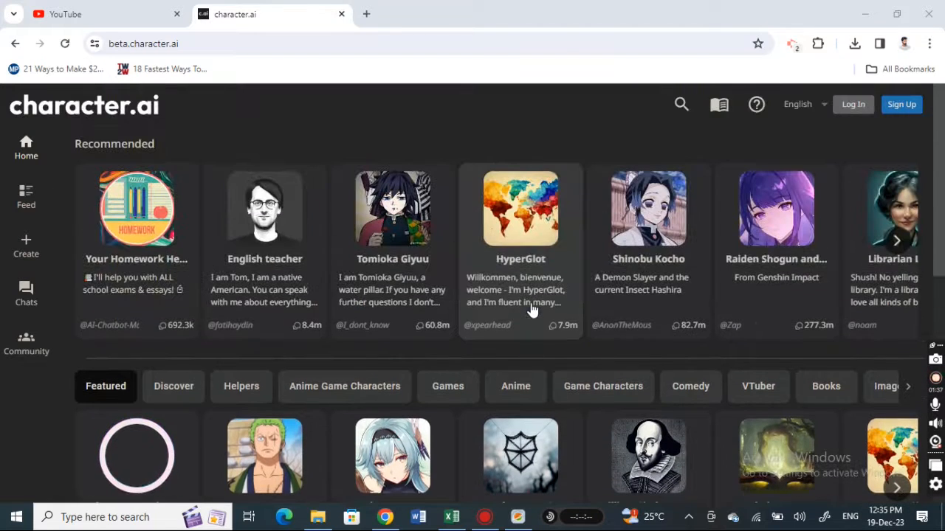
mouse_move(525, 233)
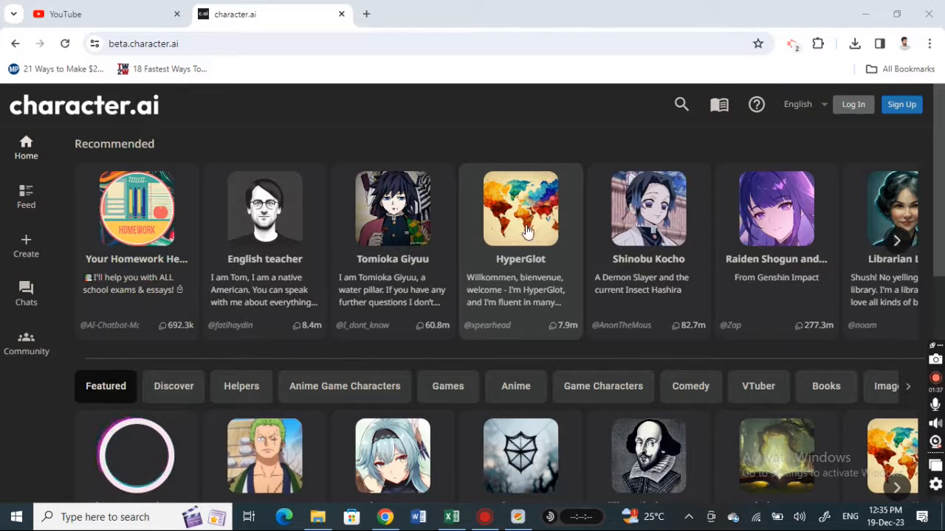
mouse_move(701, 372)
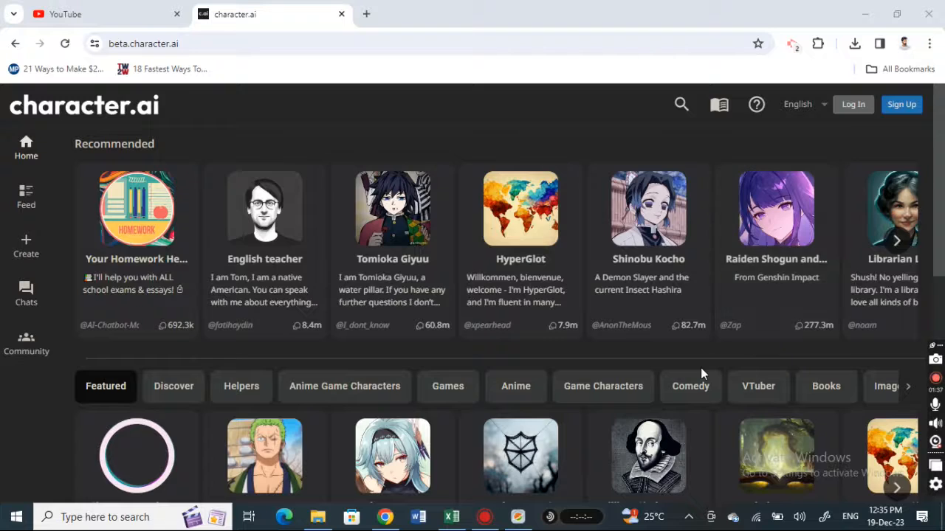
Step: Open the Clear browsing data dialog from Chrome's three-dot menu over character.ai
scroll("down", 3)
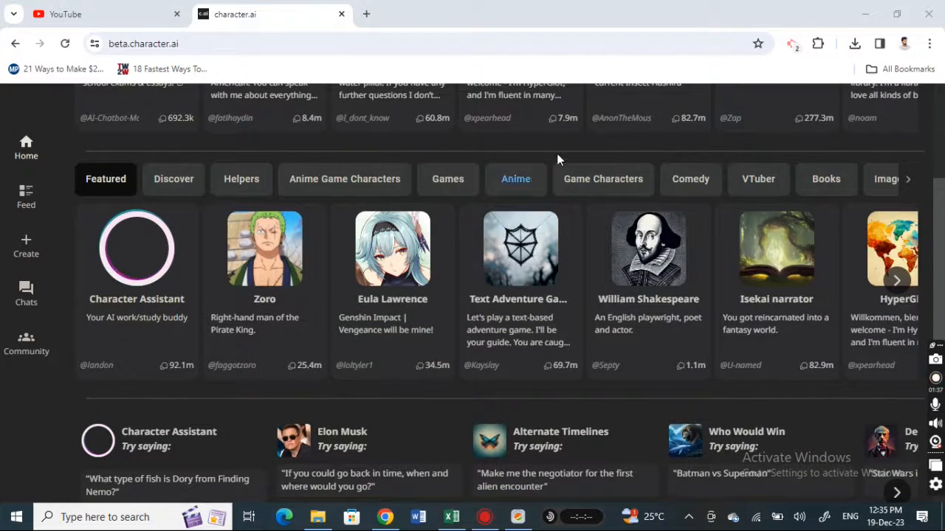
scroll("up", 3)
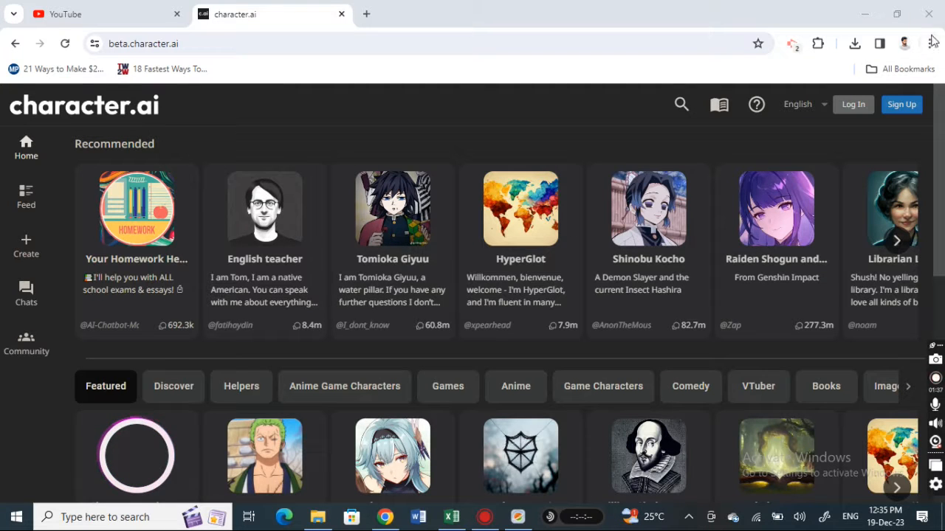
mouse_move(929, 42)
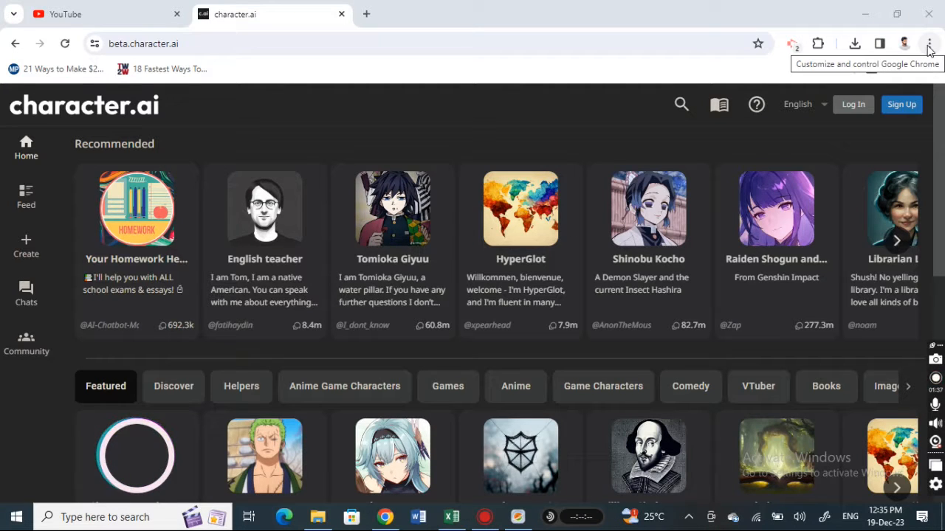
left_click(929, 44)
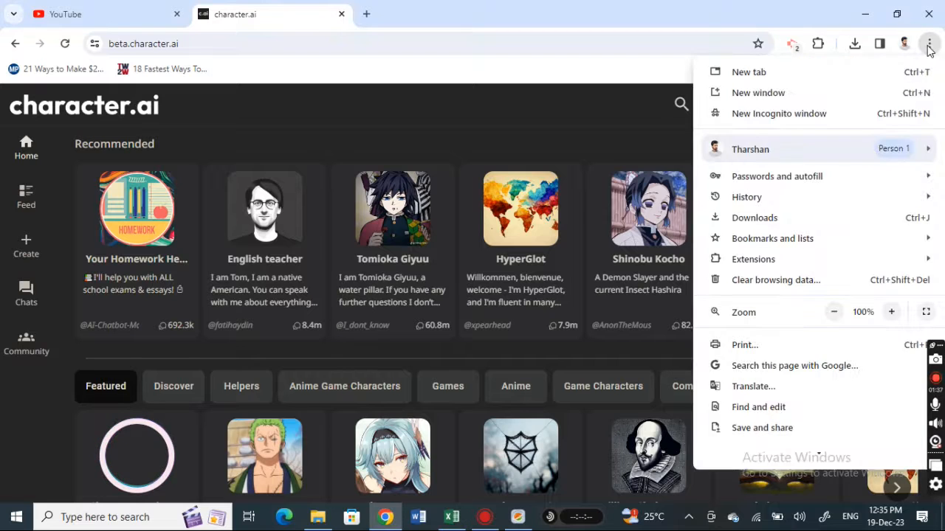
mouse_move(775, 280)
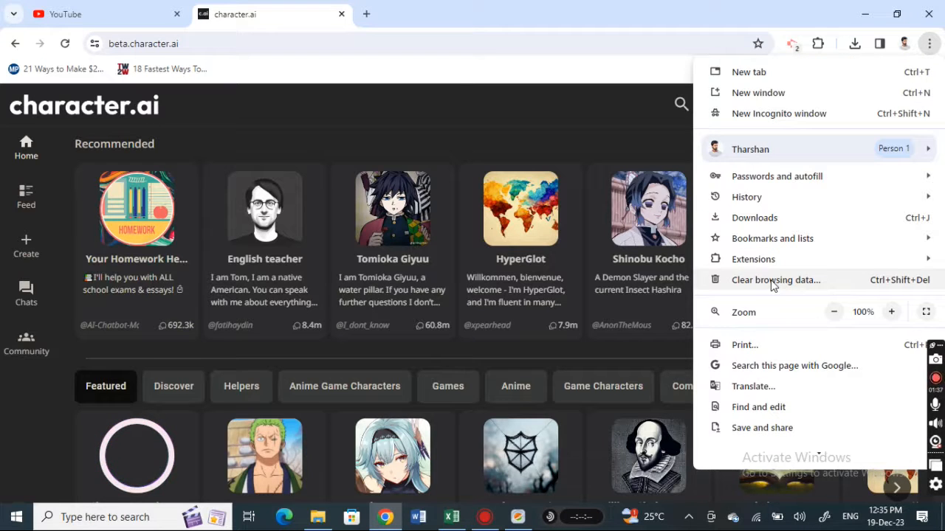
left_click(776, 280)
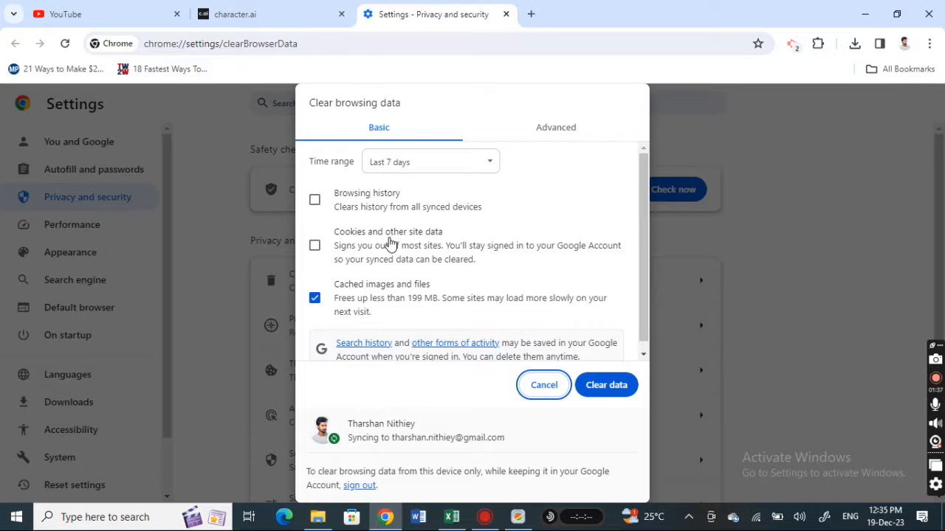
mouse_move(323, 302)
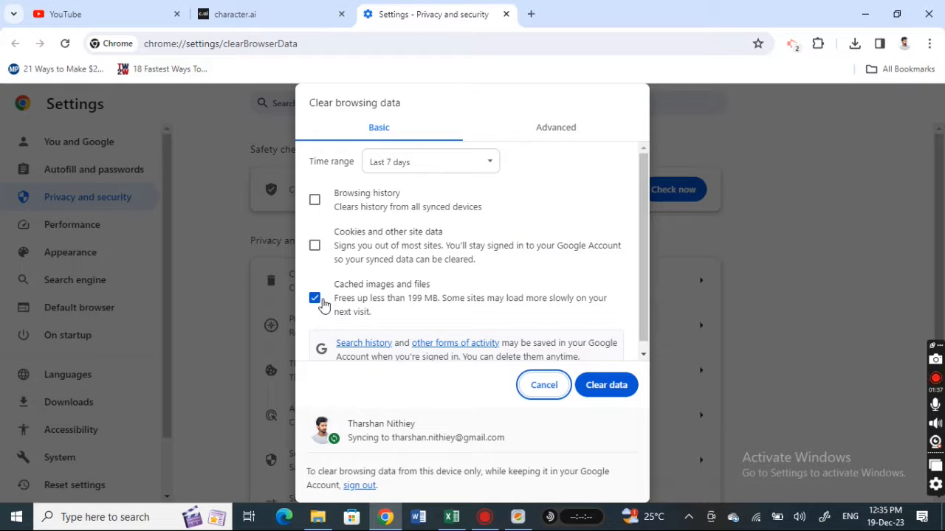
mouse_move(361, 317)
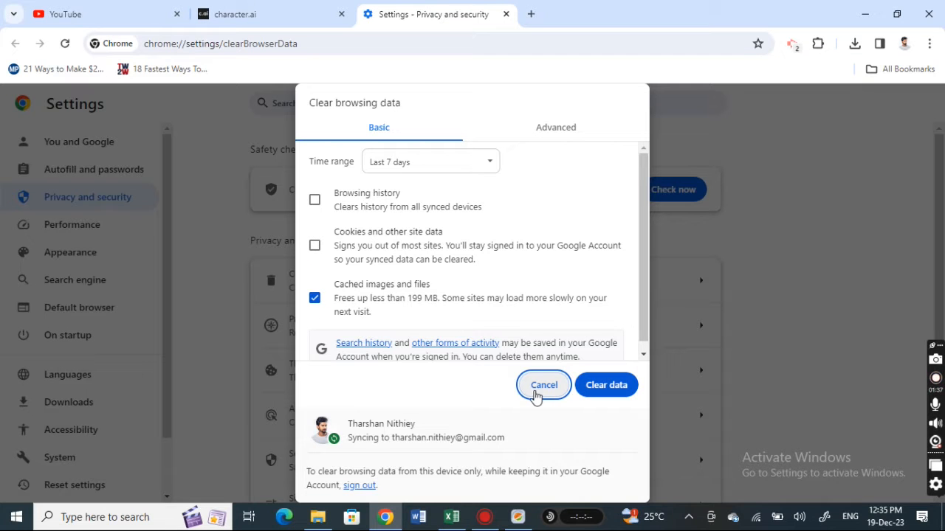
mouse_move(744, 256)
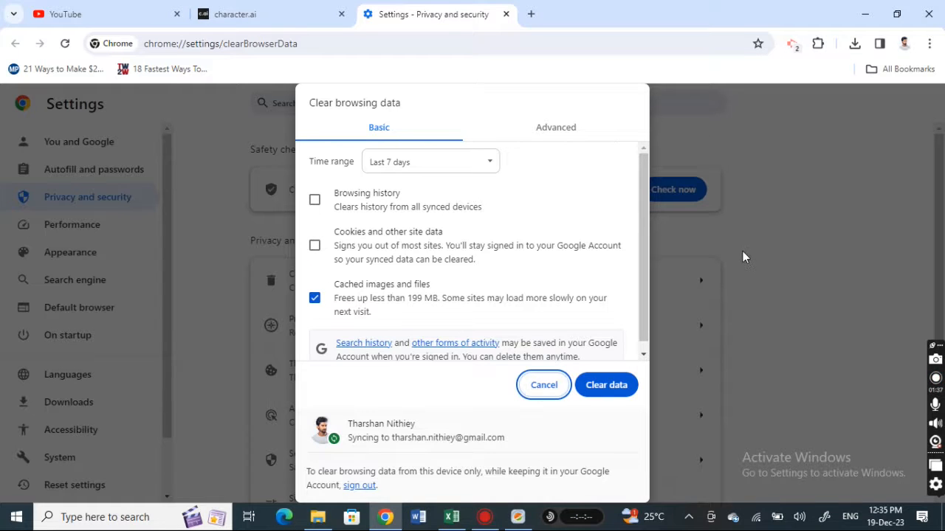
Step: Cancel the dialog with only Cached images and files checked, clearing nothing
left_click(543, 385)
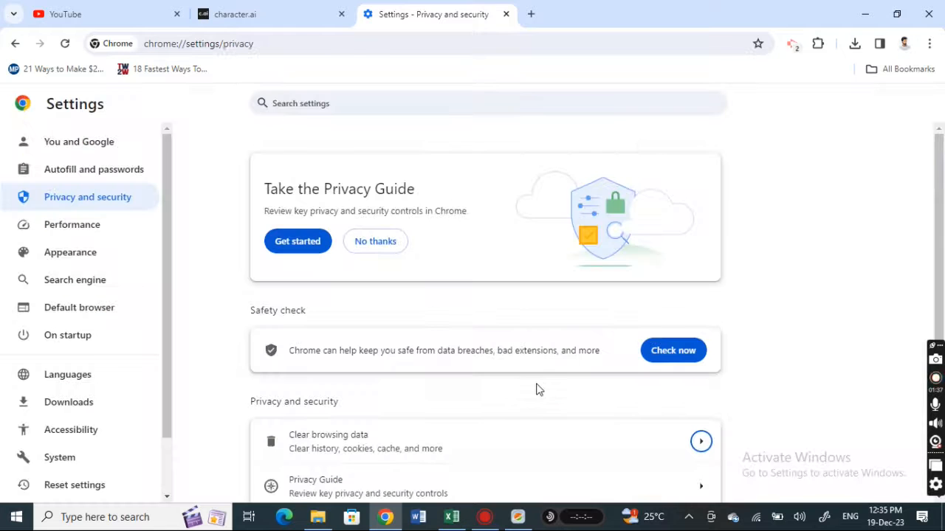
mouse_move(417, 37)
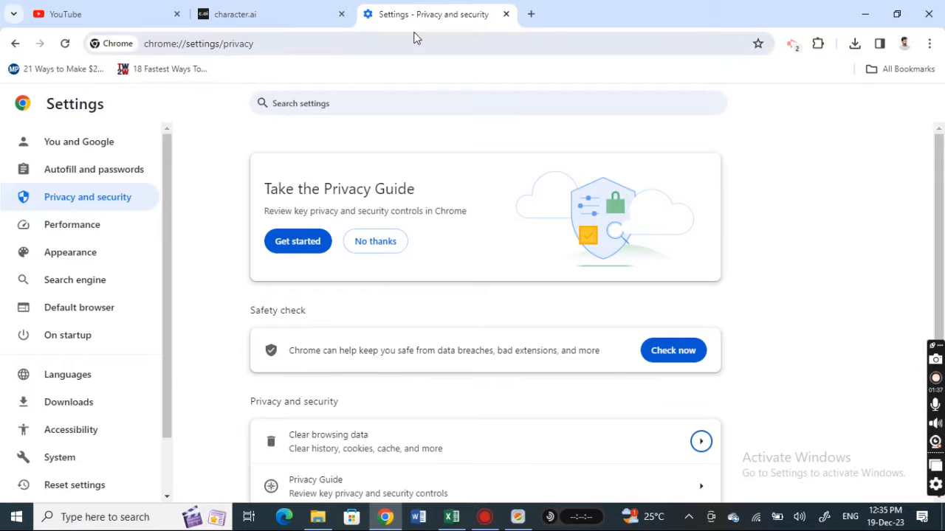
Step: Switch to the character.ai tab showing recommended characters
left_click(266, 14)
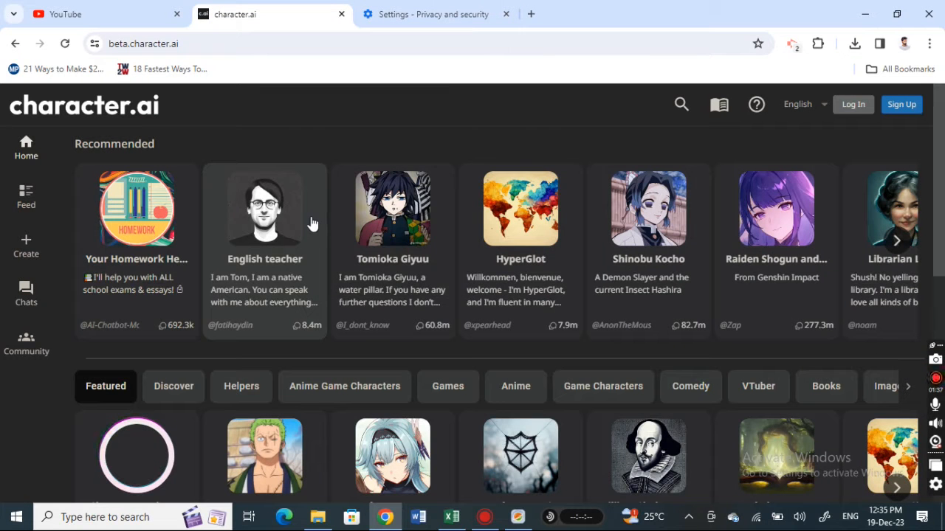
mouse_move(469, 200)
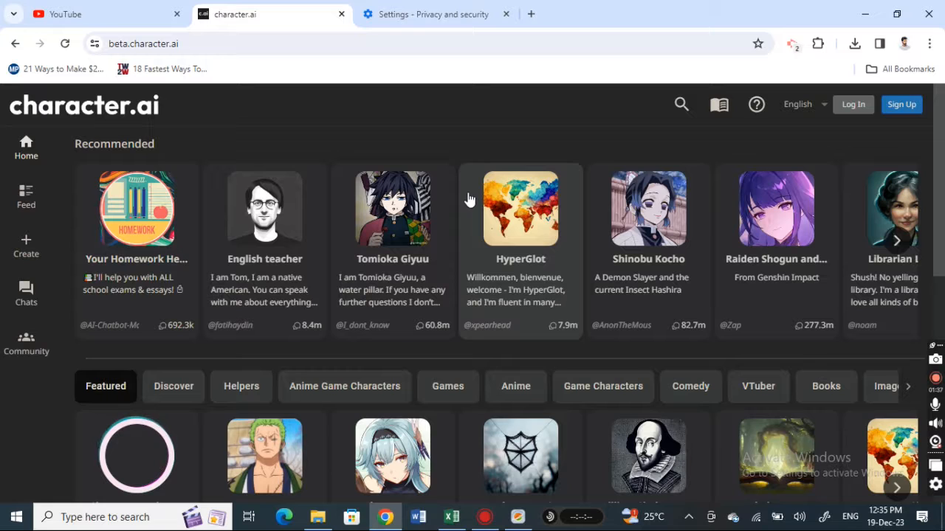
mouse_move(543, 277)
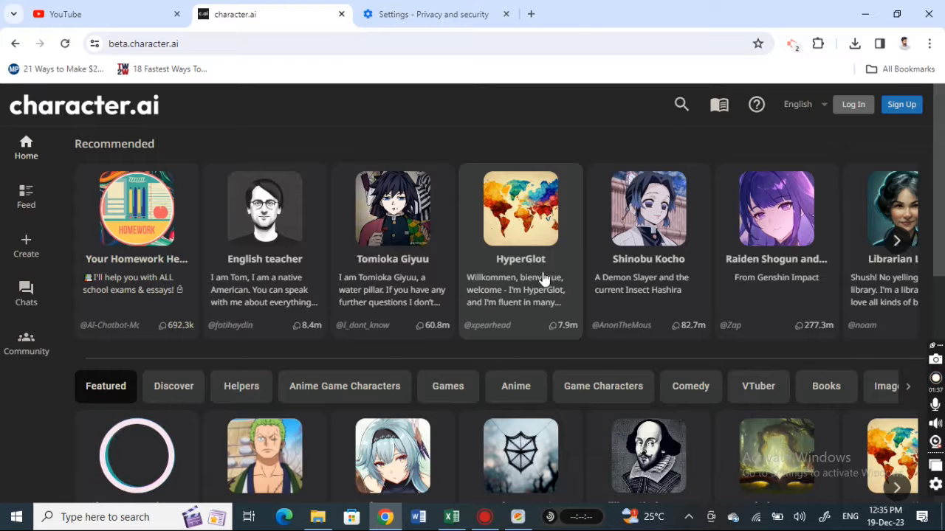
mouse_move(338, 182)
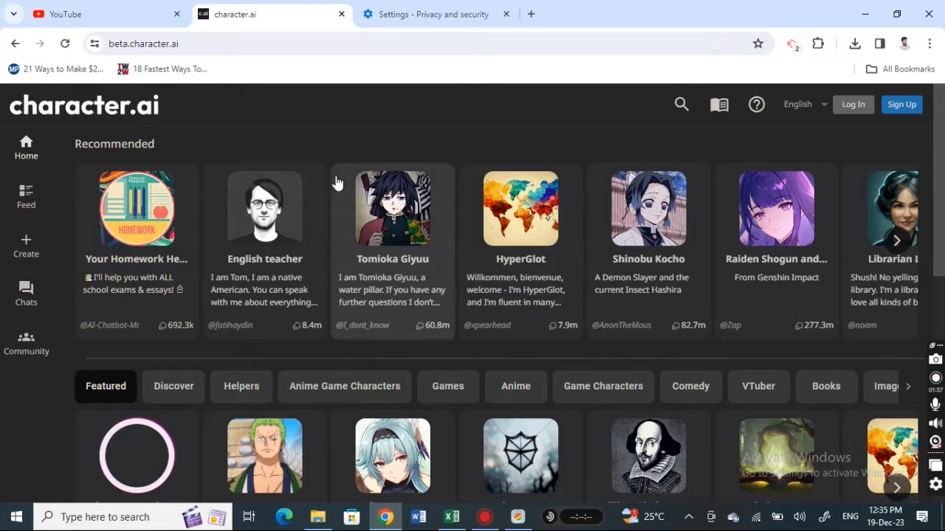
mouse_move(429, 287)
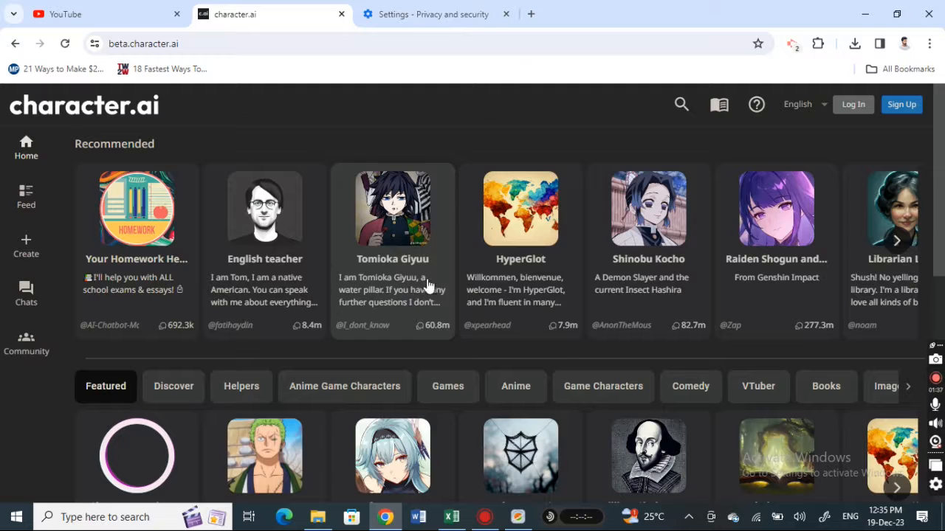
mouse_move(716, 237)
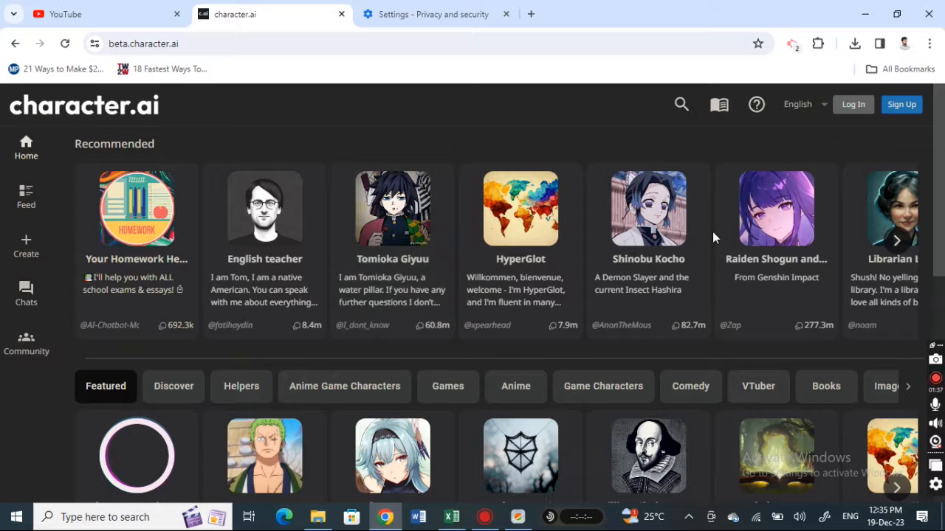